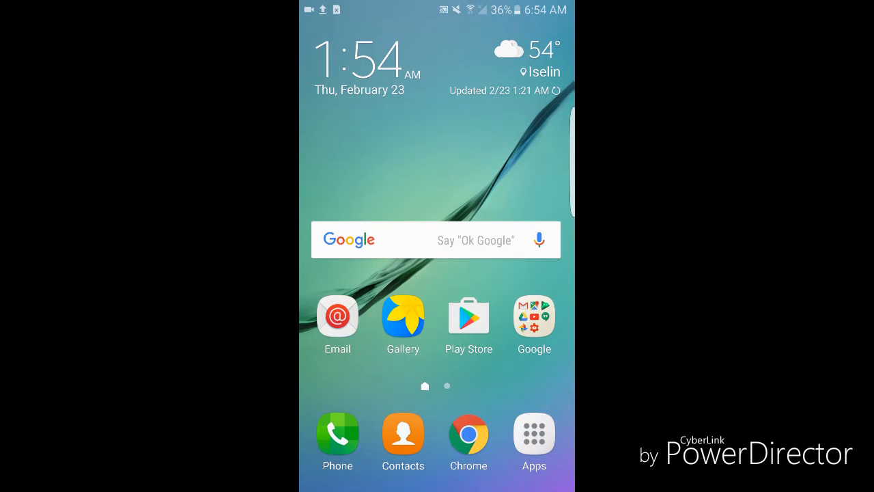
- Swipe down from the status bar to reveal the notification shade and quick settings
left_click(101, 366)
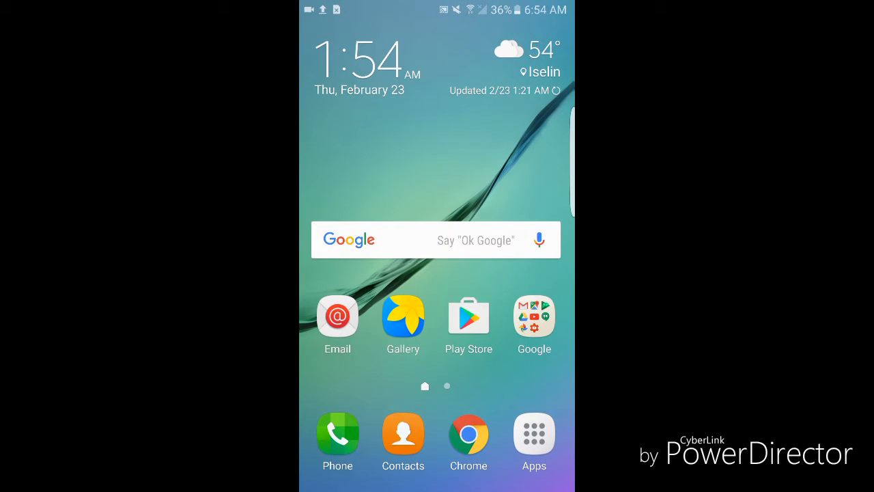
left_click_drag(437, 11, 437, 274)
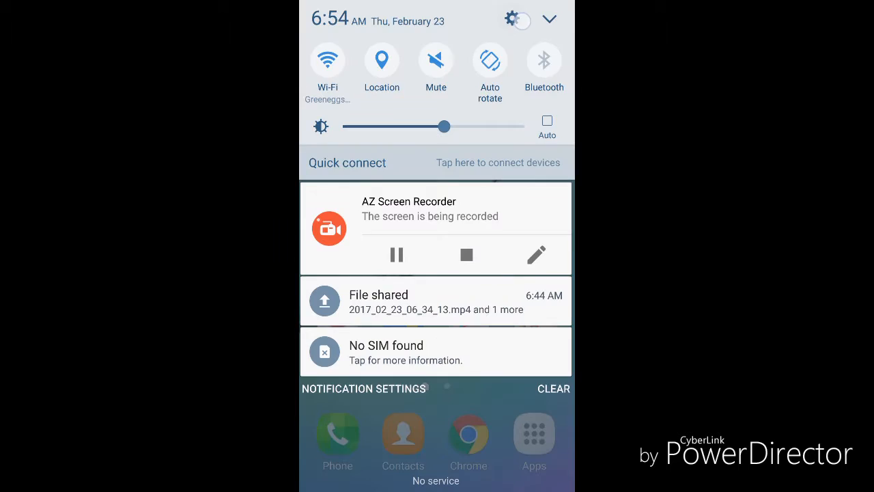
- In Settings > Storage, delete all apps' cached data (leaving 8.93 MB) and return home
left_click(510, 20)
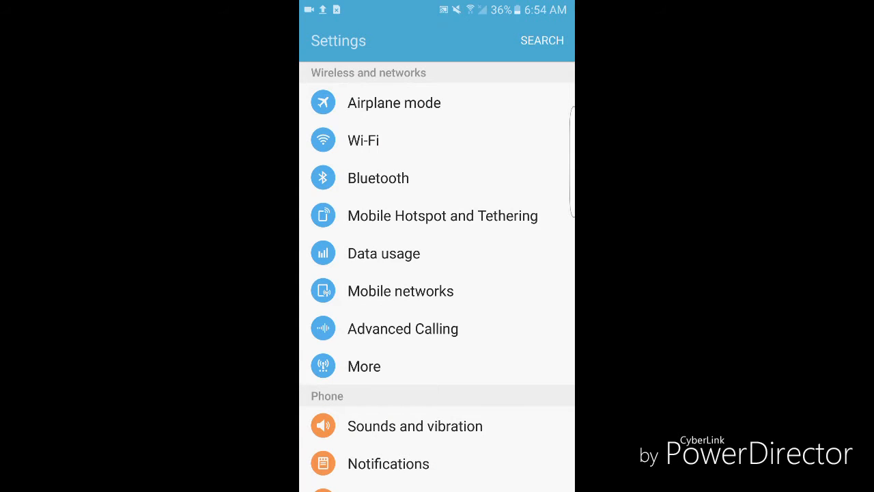
scroll("down", 3)
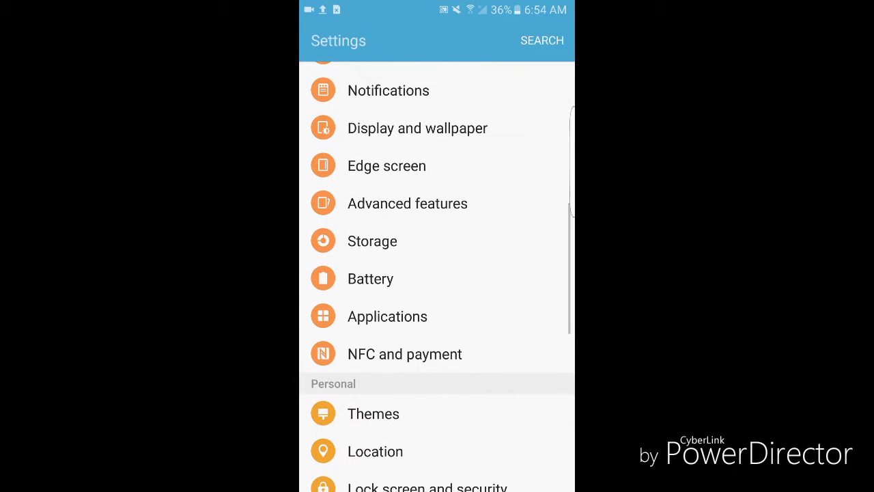
left_click(372, 241)
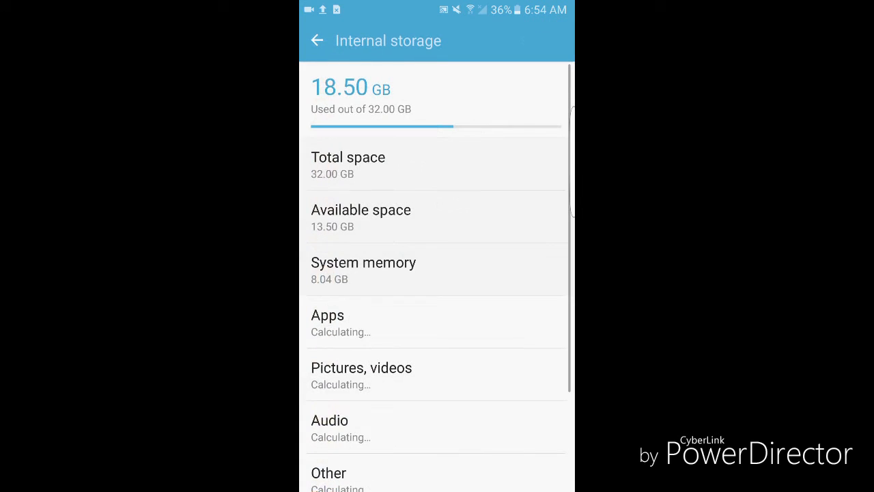
left_click(360, 216)
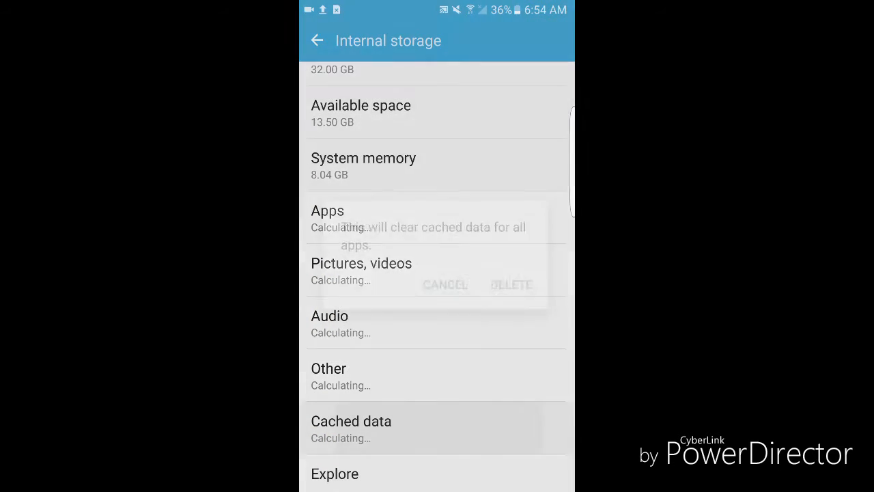
left_click(510, 284)
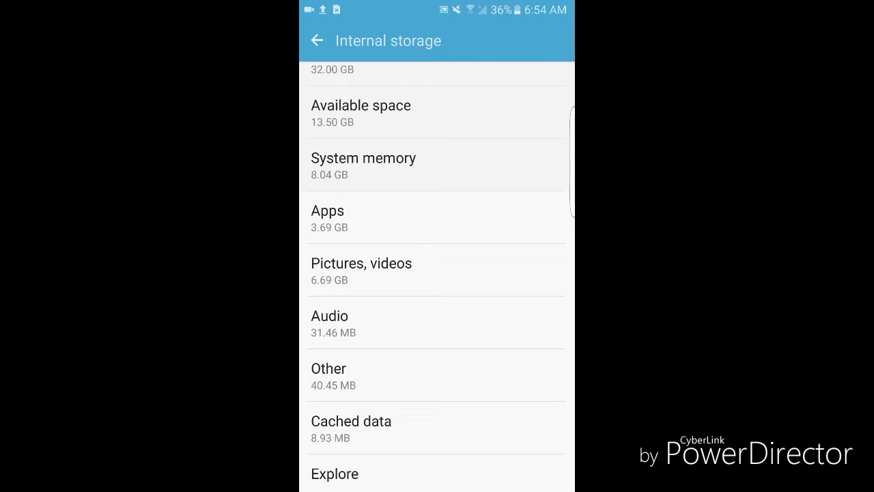
left_click(350, 420)
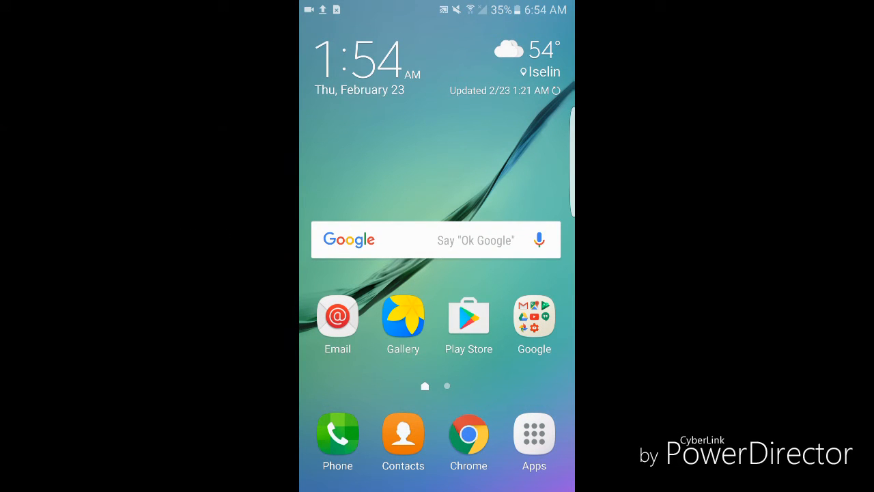
- Search the Play Store for Greenify by Oasis Feng and install it
left_click(468, 317)
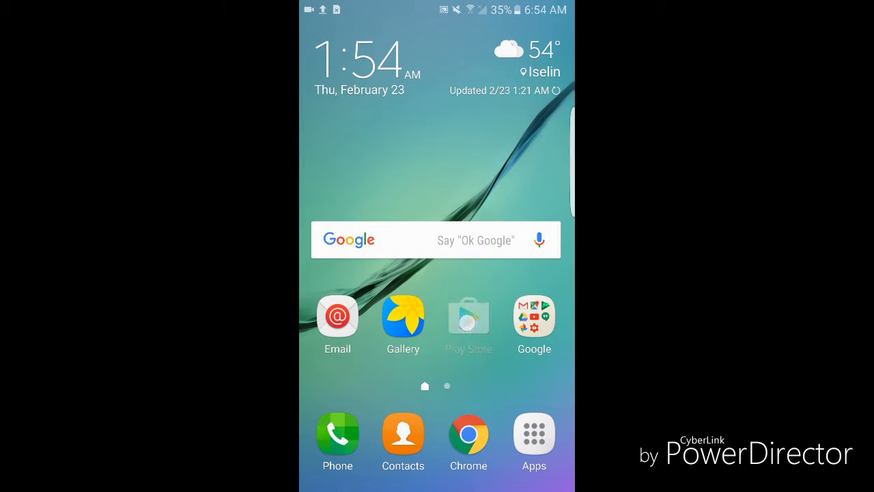
left_click(469, 316)
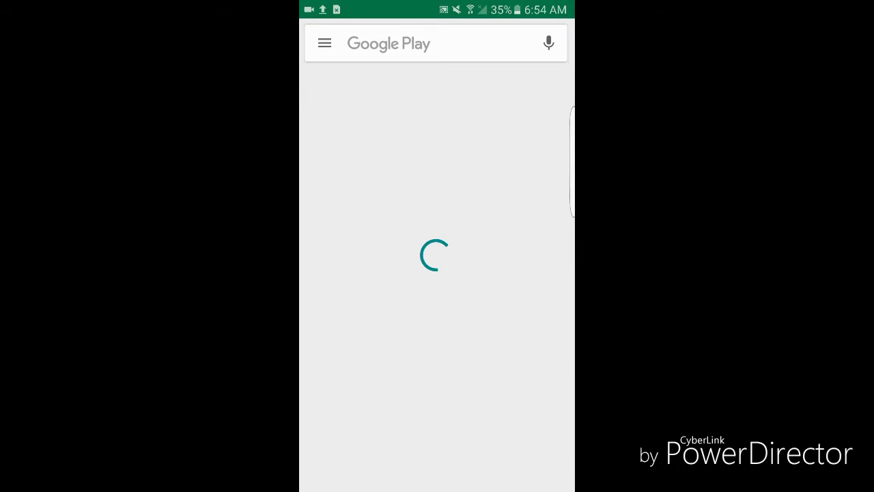
left_click(410, 43)
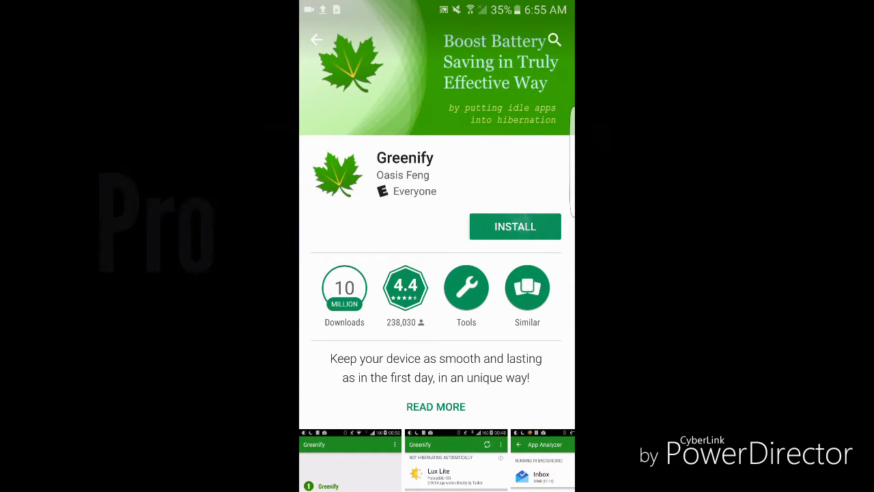
left_click(515, 226)
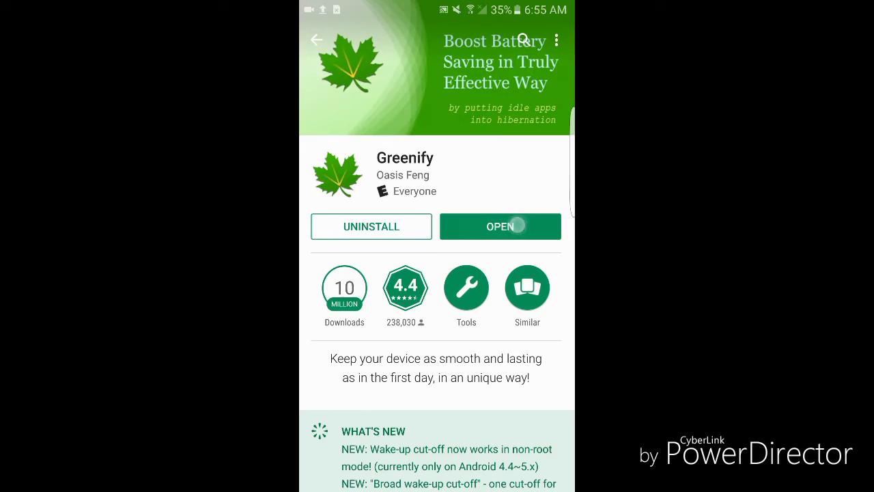
- Launch Greenify, choose 'My device is NOT rooted' and continue to the Automatic Hibernation prerequisites
left_click(500, 227)
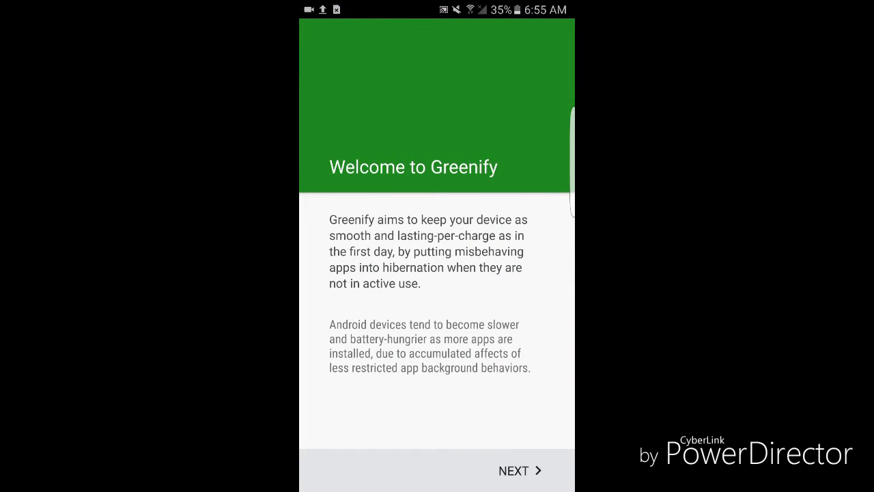
left_click(514, 470)
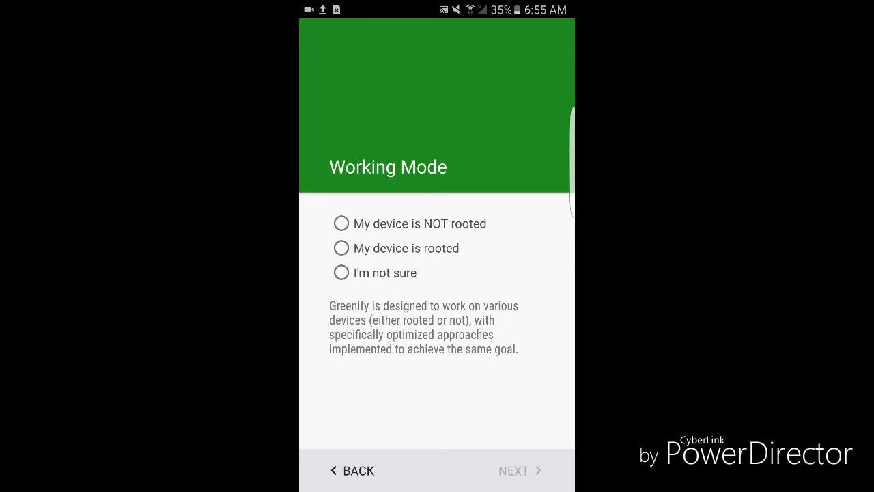
left_click(341, 224)
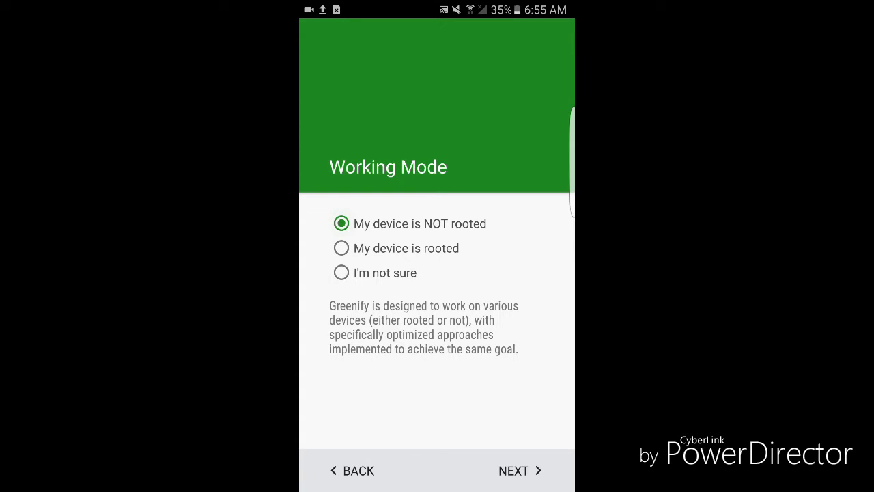
left_click(513, 470)
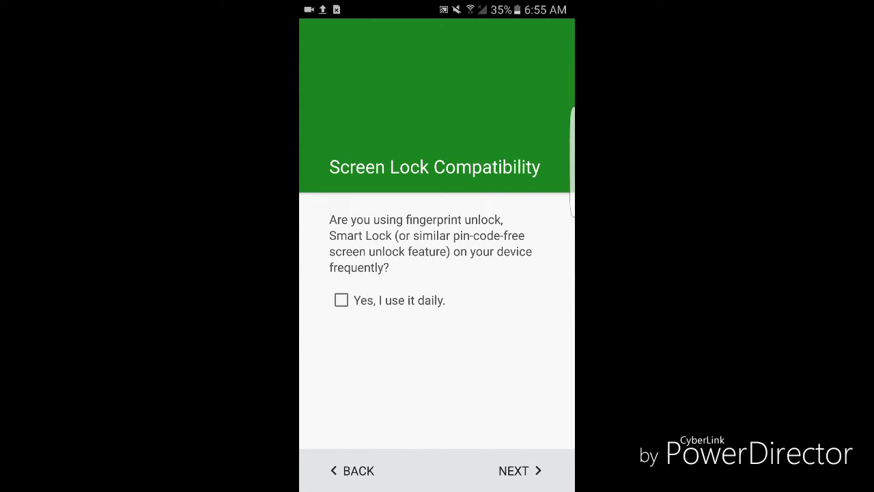
left_click(361, 285)
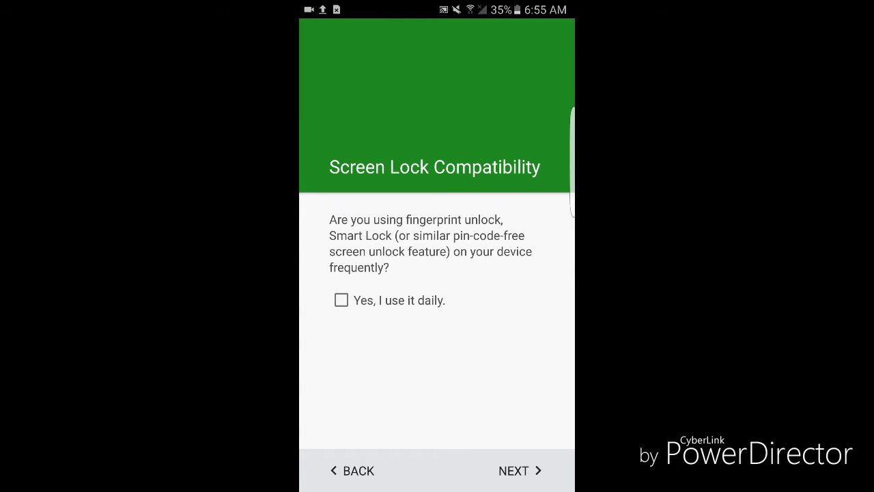
left_click(513, 470)
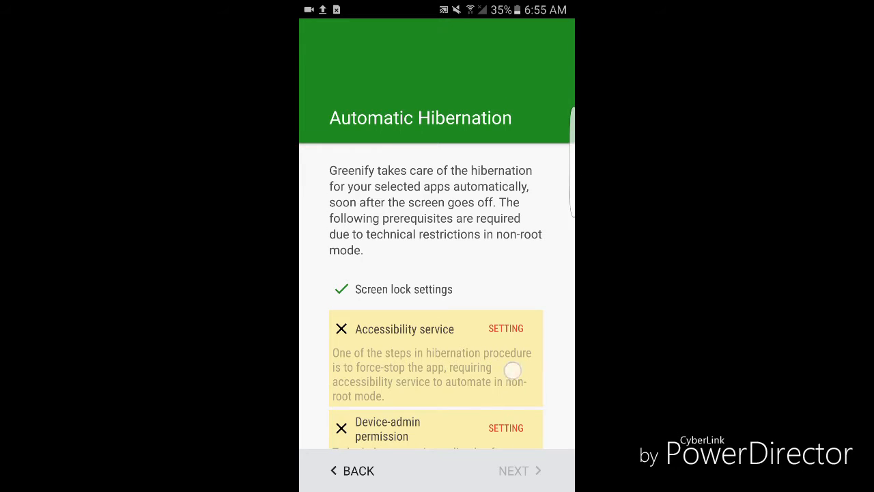
- Enable Greenify's accessibility service, allowing it to monitor actions and windows
scroll("down", 3)
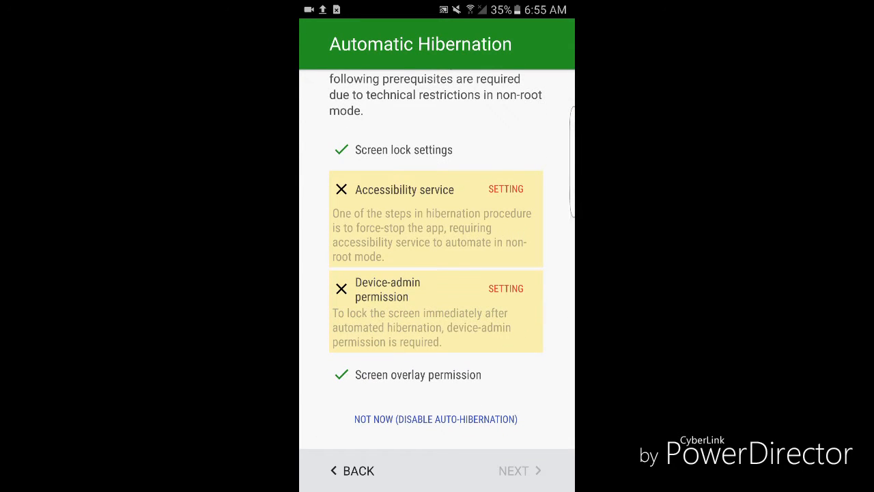
left_click(506, 188)
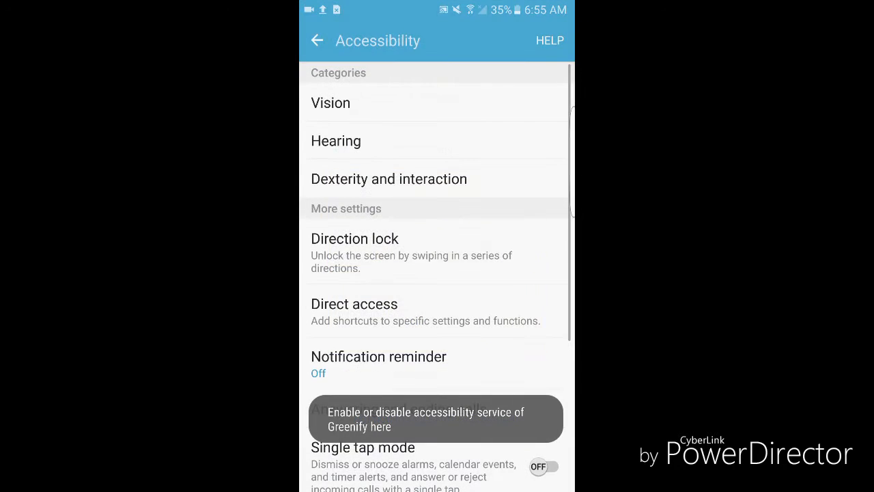
scroll("down", 3)
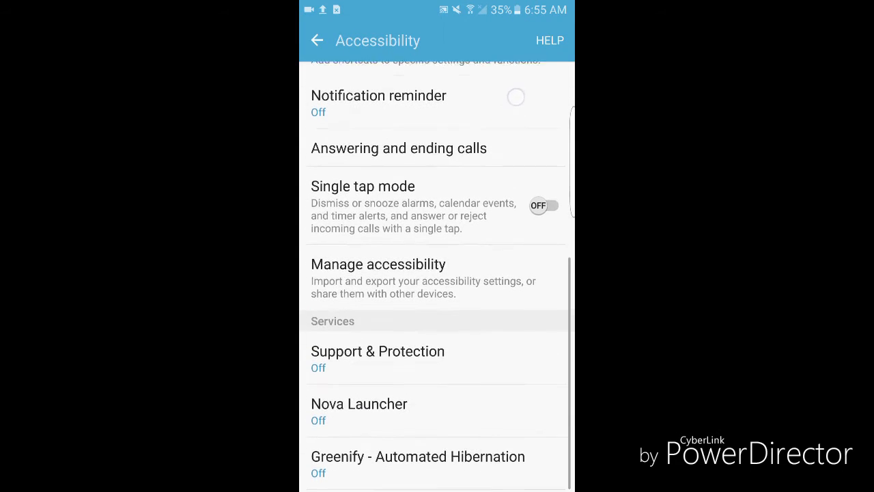
left_click(418, 457)
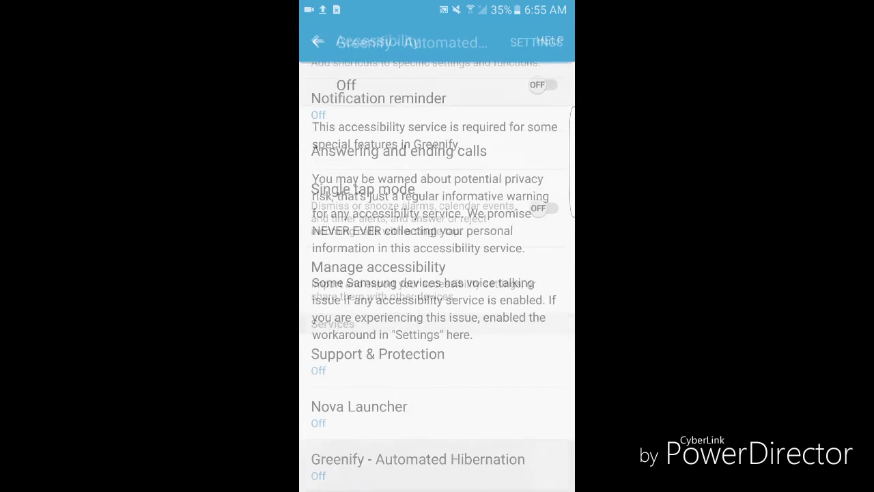
left_click(541, 85)
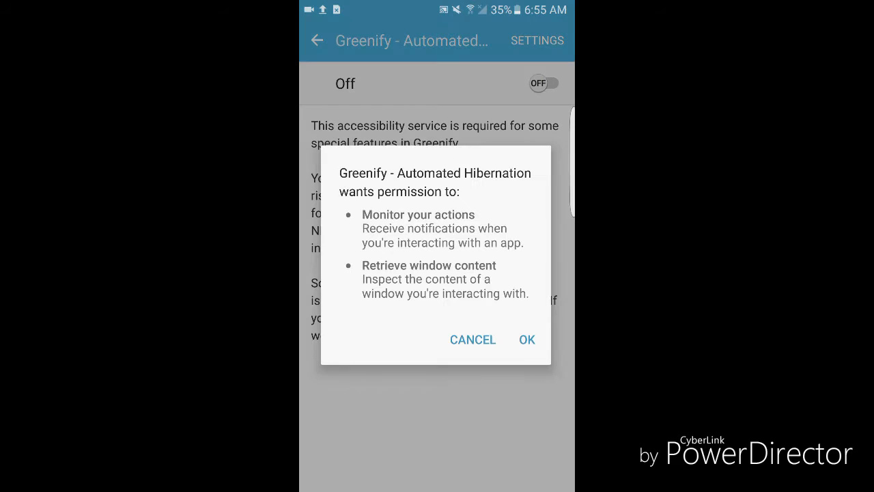
left_click(527, 339)
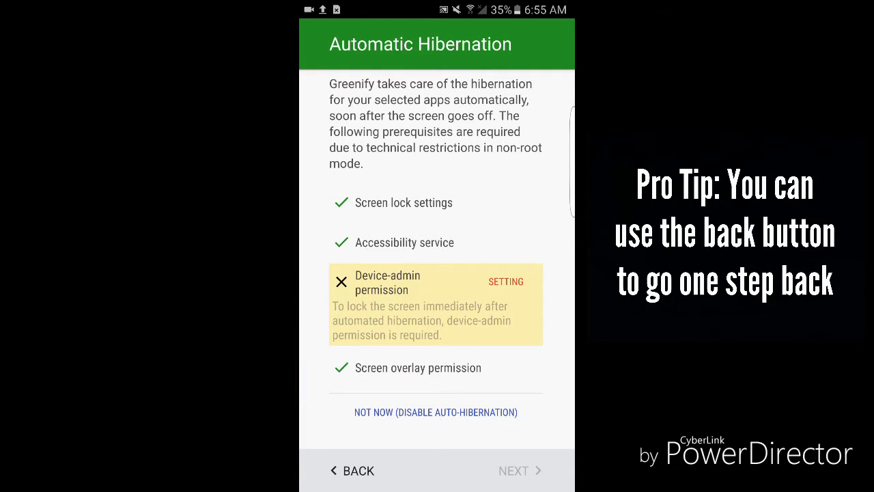
- Activate Greenify as phone administrator and proceed to the Smart Hibernation step
left_click(506, 282)
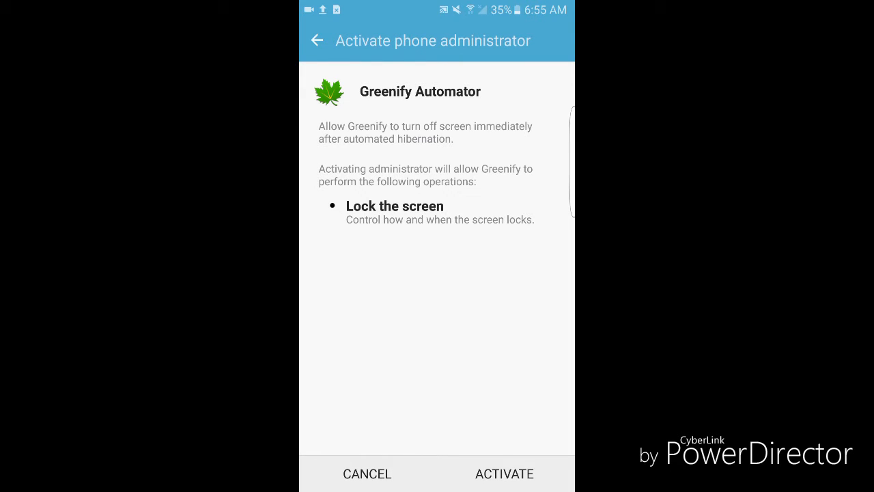
left_click(503, 472)
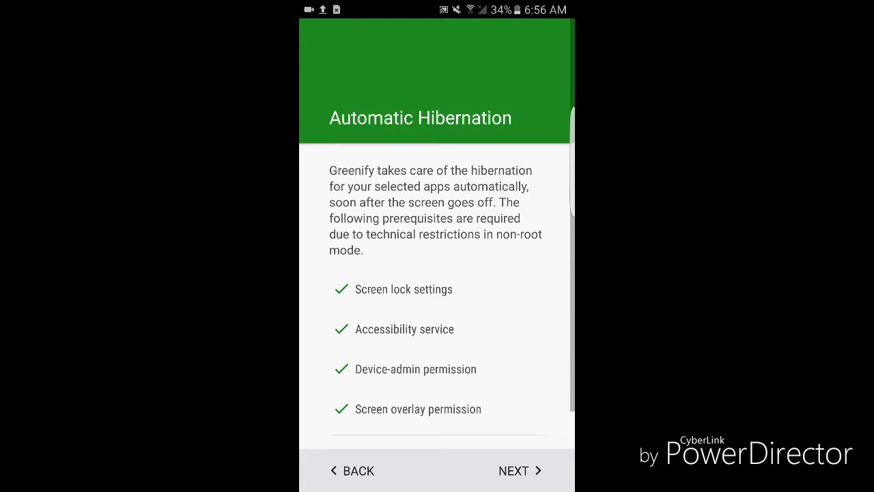
scroll("down", 3)
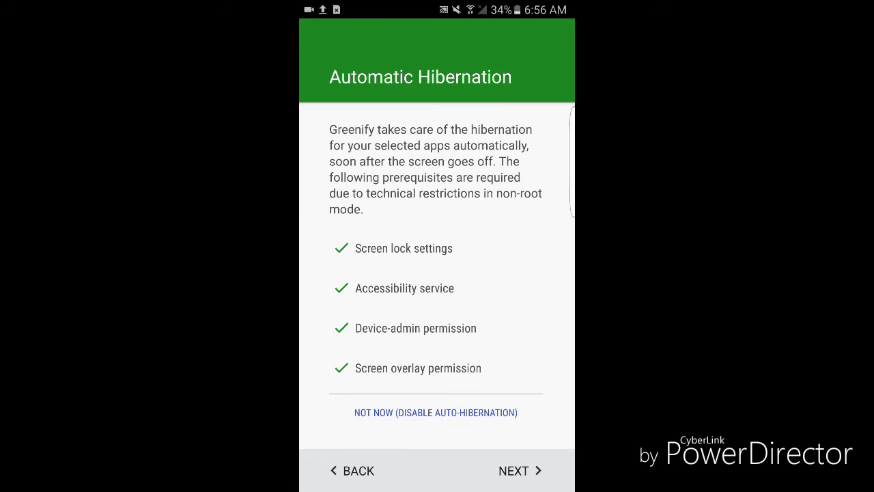
left_click(513, 470)
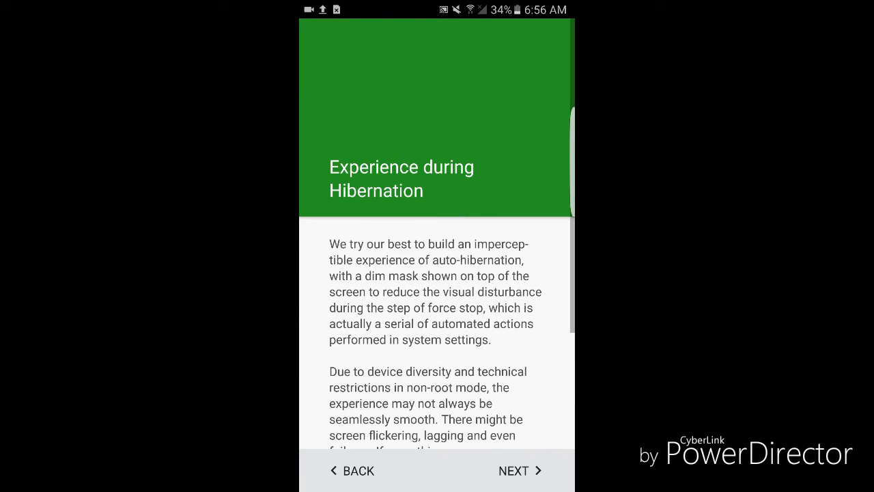
left_click(514, 469)
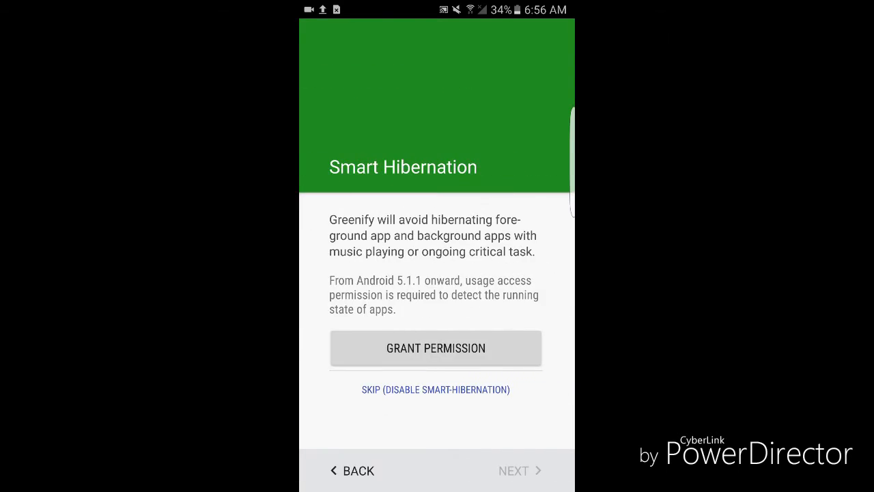
- Allow Greenify usage data access and finish the wizard to reach its main screen
left_click(436, 348)
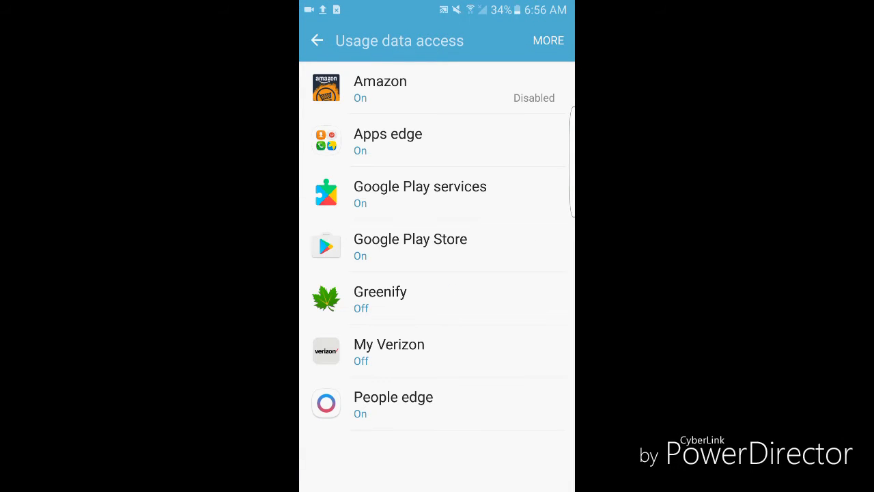
left_click(409, 299)
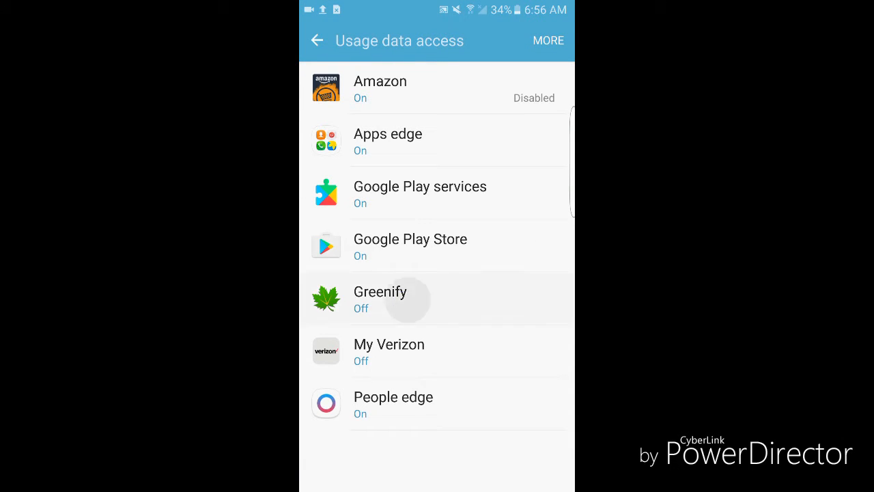
left_click(379, 299)
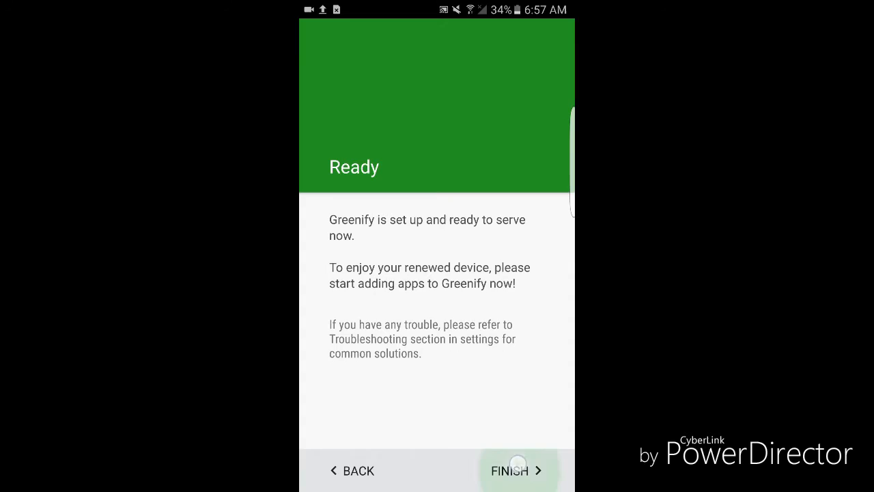
left_click(510, 469)
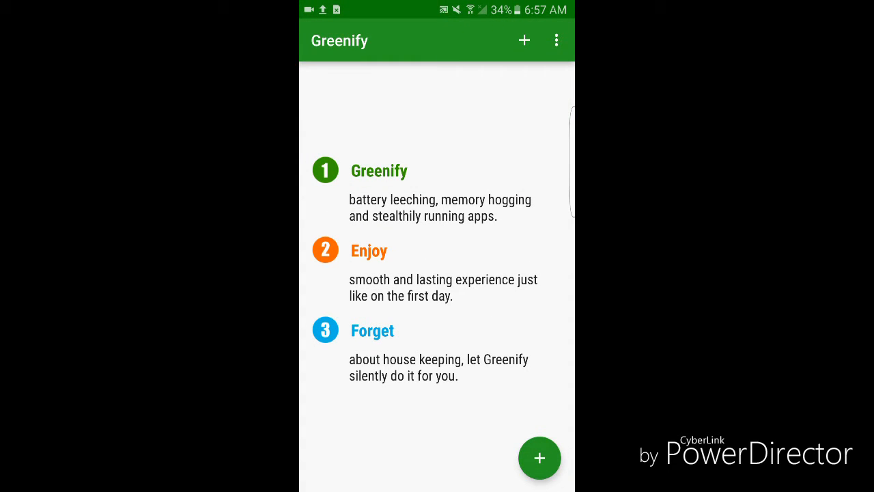
- In App Analyzer, select sixteen apps like SideSync, Snapseed and Studio, skipping Twitter and Wix, and confirm
left_click(538, 457)
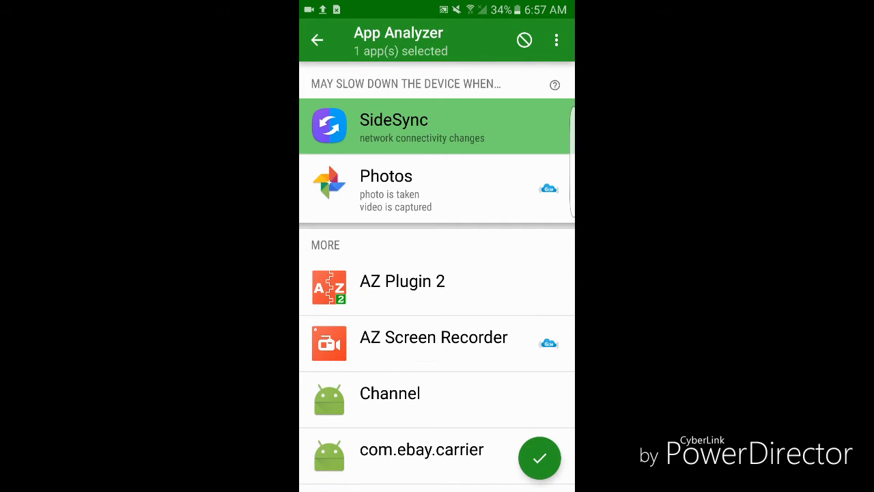
scroll("down", 3)
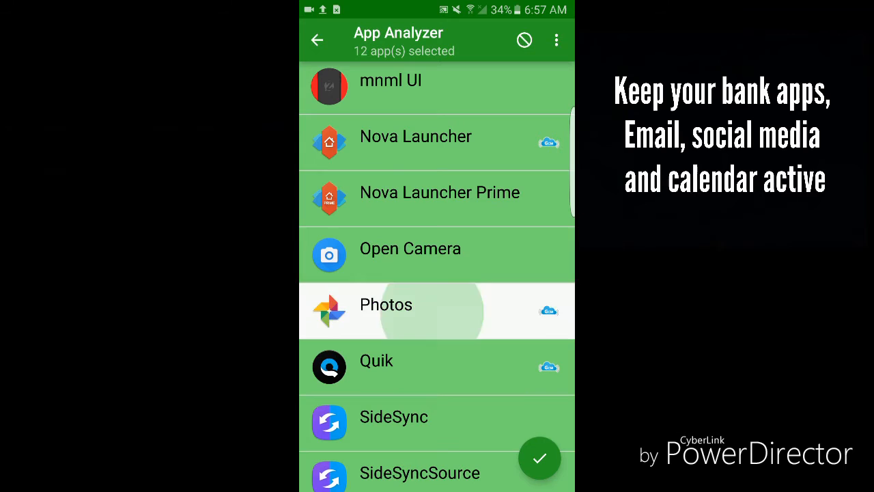
scroll("down", 3)
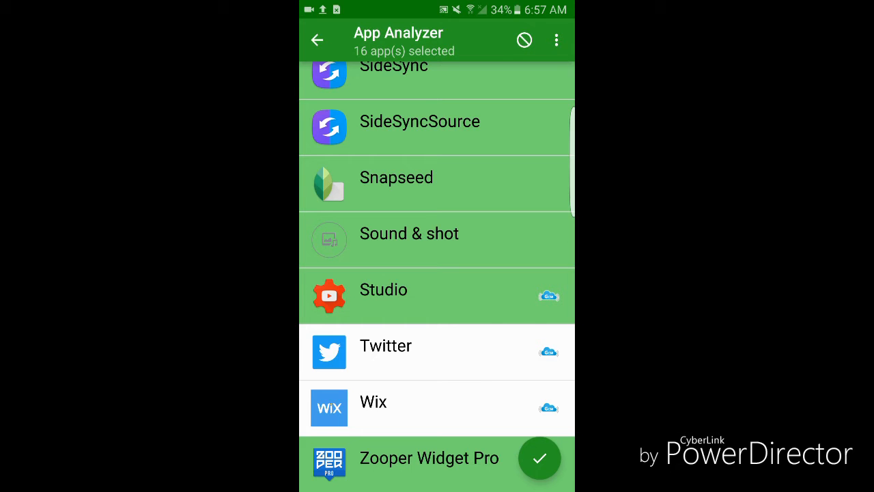
left_click(317, 40)
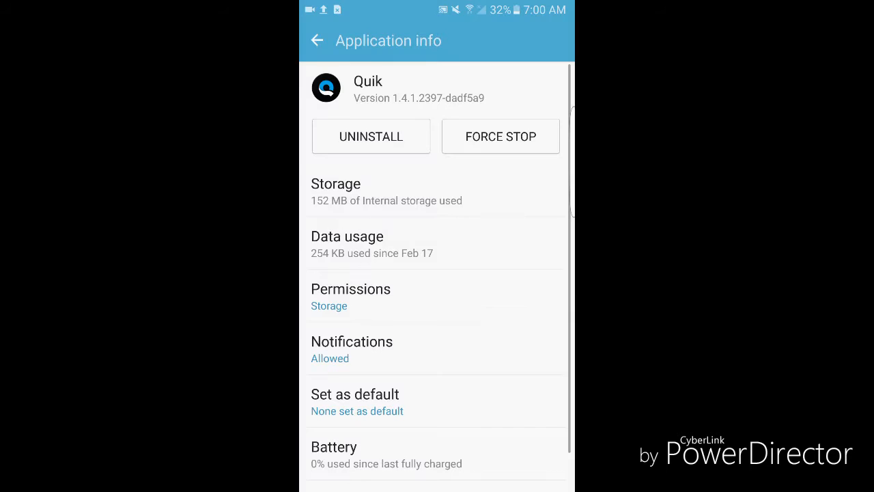
- Hibernate the selected apps so Channel through Zooper Widget Pro appear under Hibernated
left_click(500, 136)
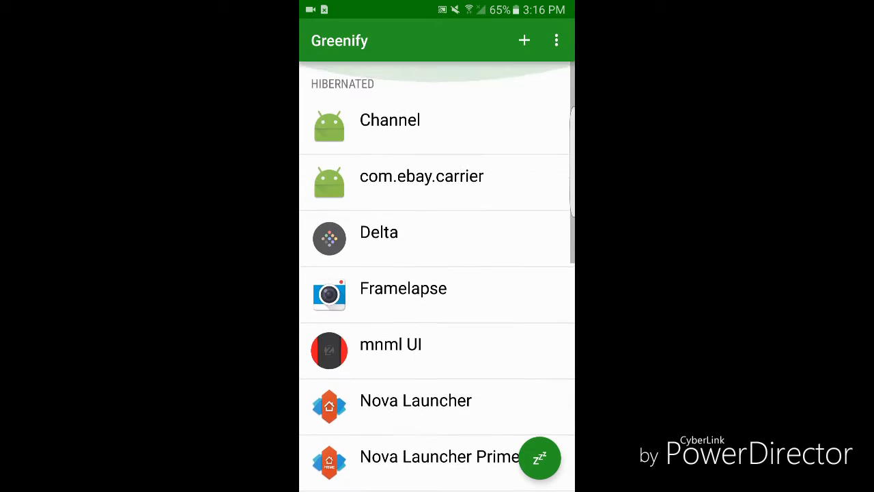
scroll("down", 3)
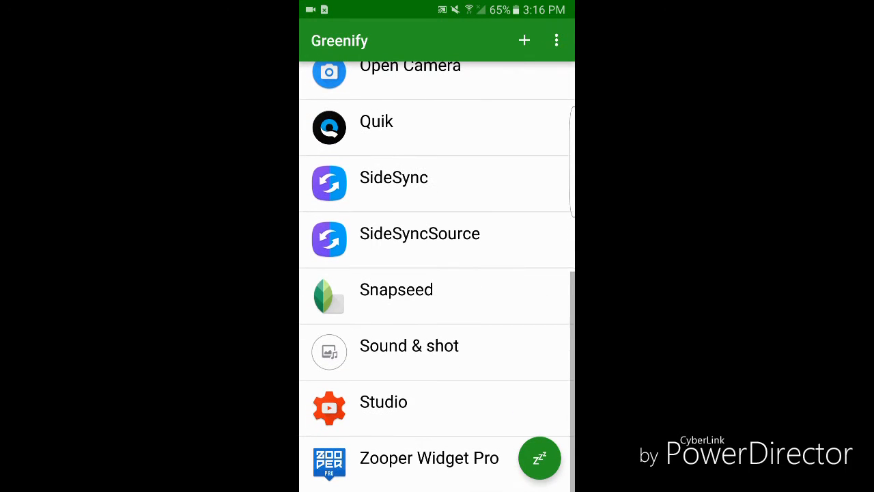